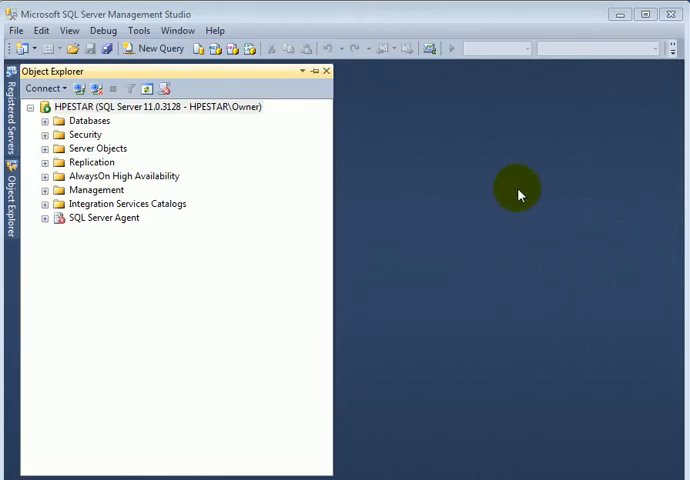
mouse_move(344, 200)
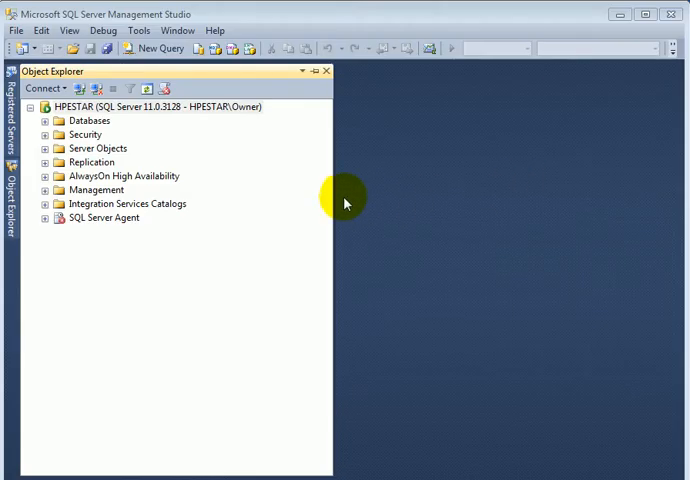
mouse_move(322, 204)
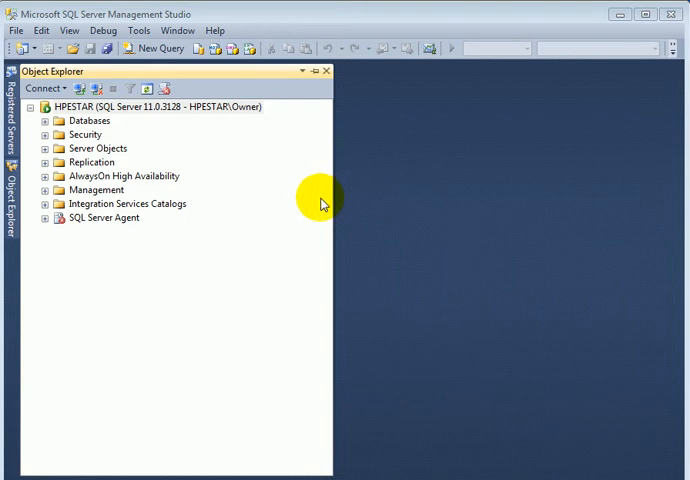
mouse_move(168, 158)
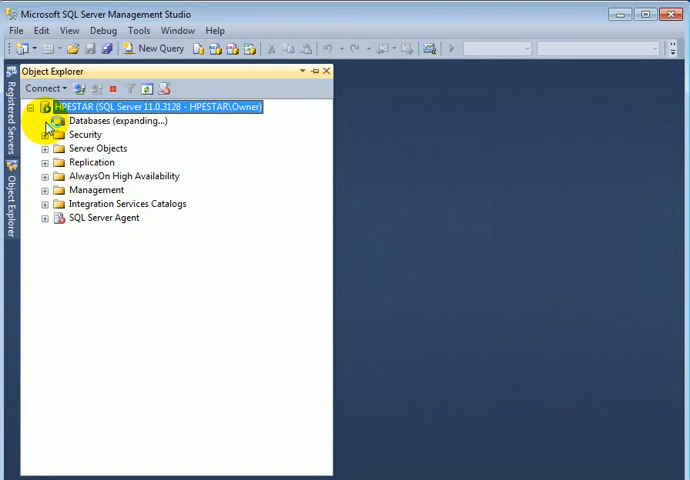
Step: Launch Export Data from the AdventureWorks2012 database's Tasks menu
click(46, 120)
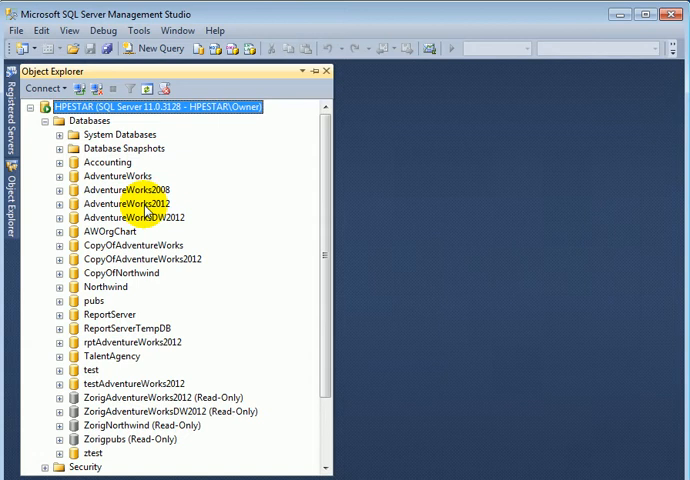
click(124, 204)
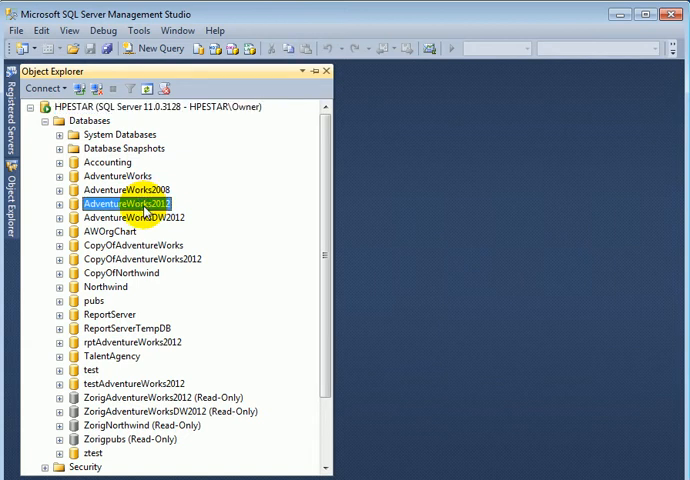
right_click(128, 204)
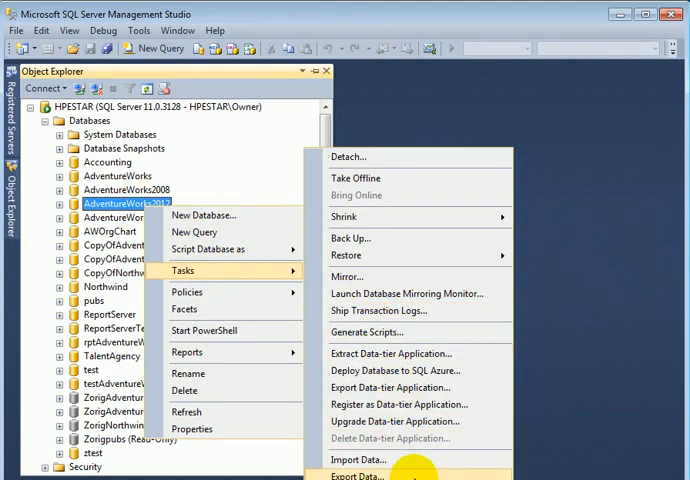
click(380, 396)
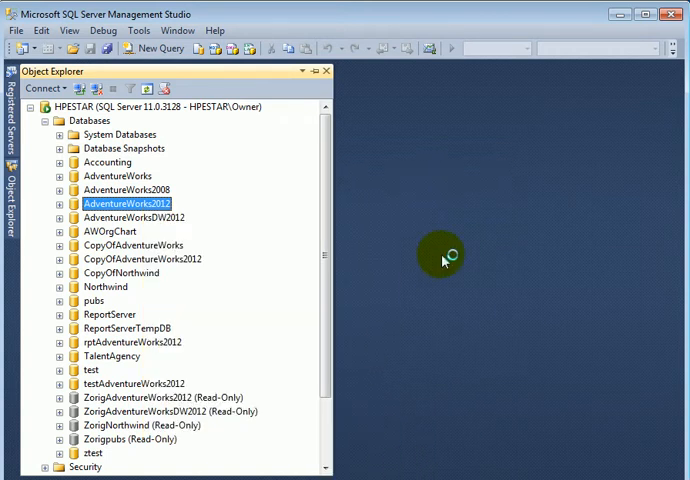
mouse_move(584, 216)
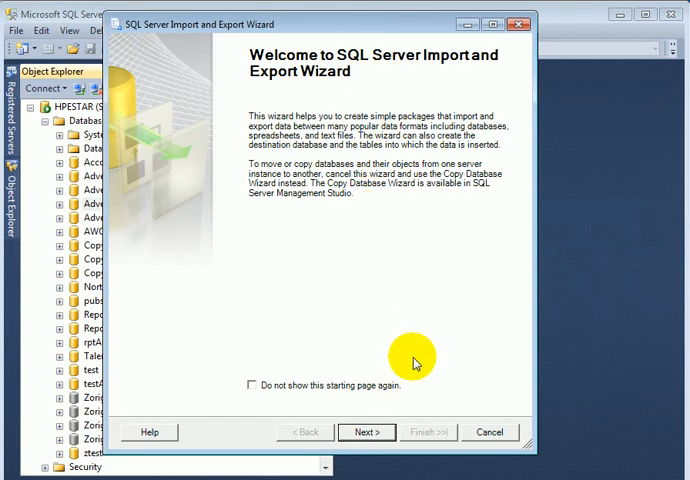
mouse_move(400, 336)
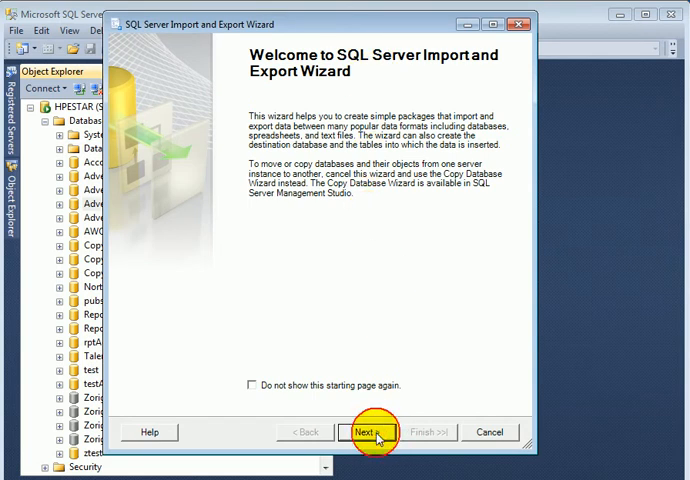
Step: Move past the wizard's welcome page to Choose a Data Source
click(368, 432)
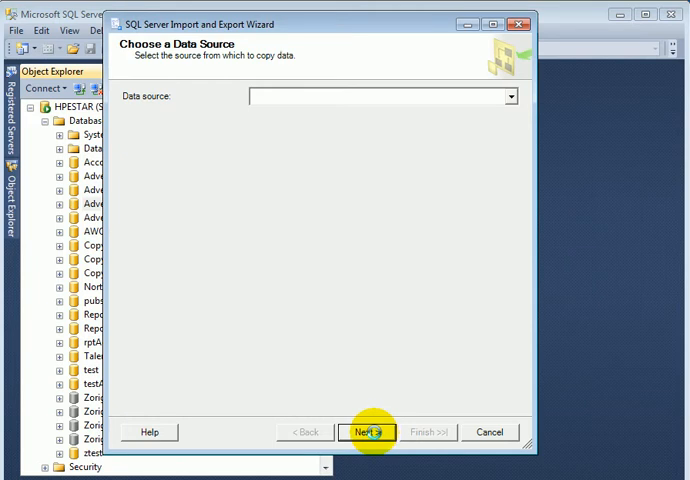
click(368, 432)
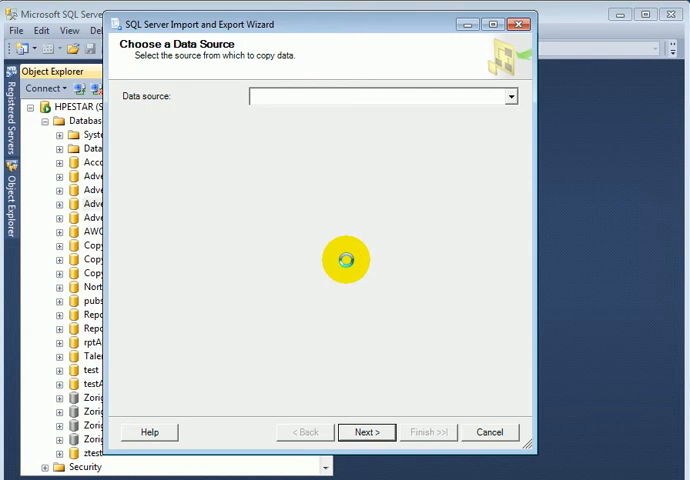
mouse_move(348, 250)
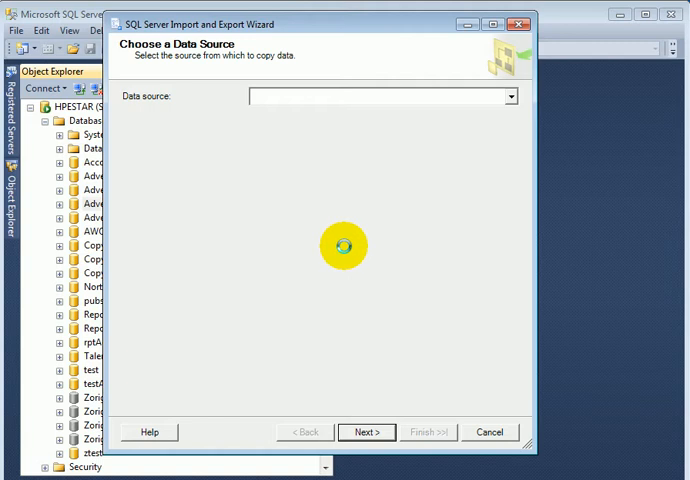
mouse_move(388, 284)
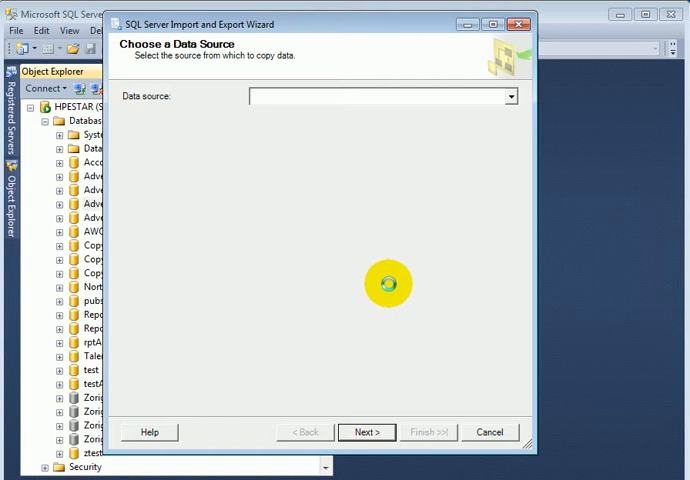
Step: Keep SQL Server Native Client 11.0 with Windows Authentication on AdventureWorks2012 as the source
click(508, 96)
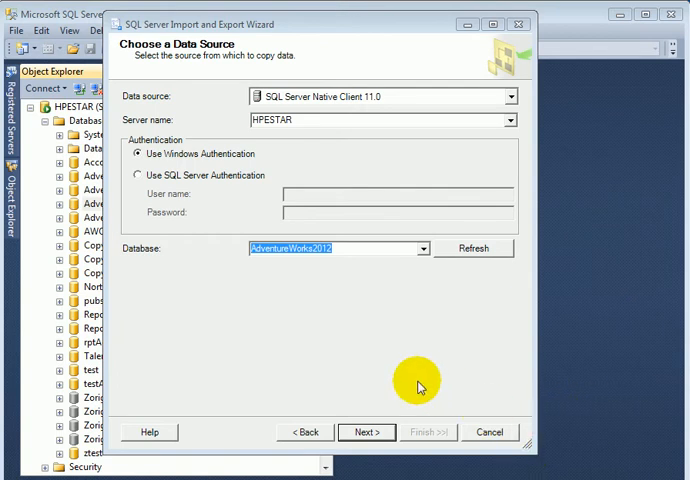
mouse_move(216, 168)
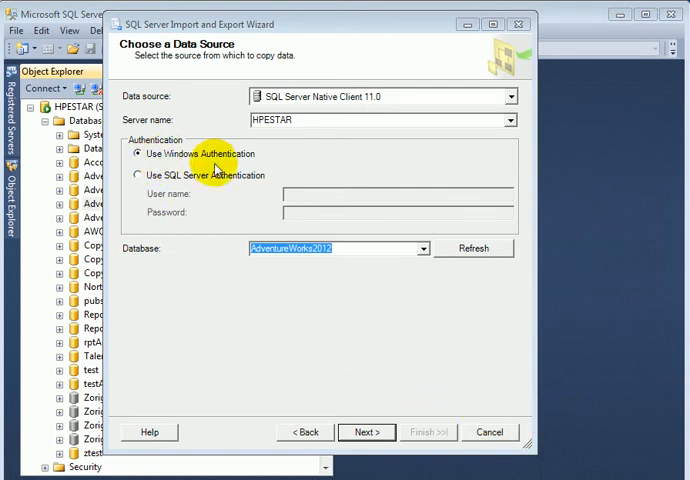
mouse_move(284, 294)
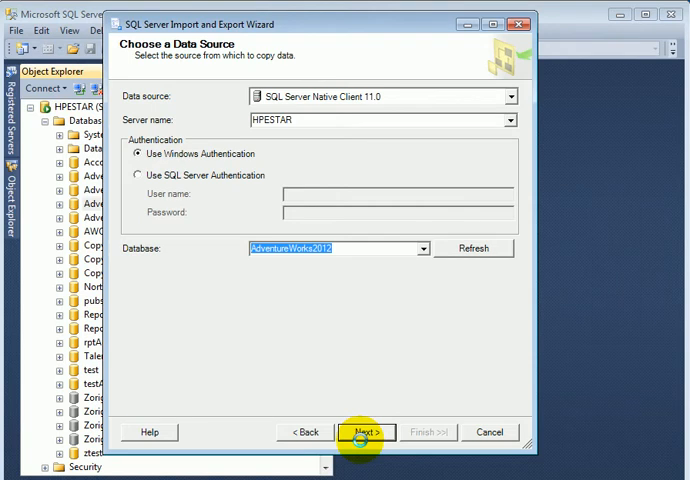
click(364, 432)
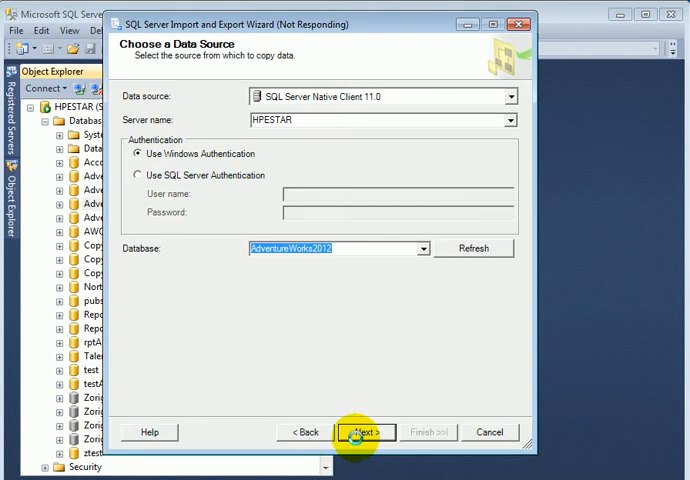
mouse_move(658, 292)
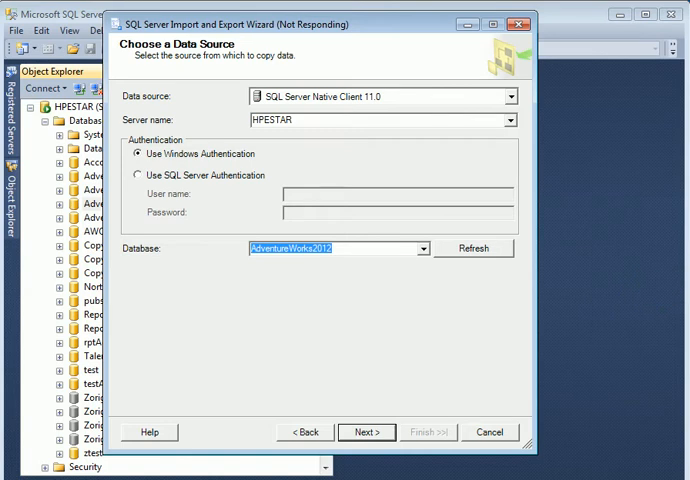
Step: Set the destination to Microsoft Excel 2007 at f:\temp\excel\poh.xlsx
click(510, 96)
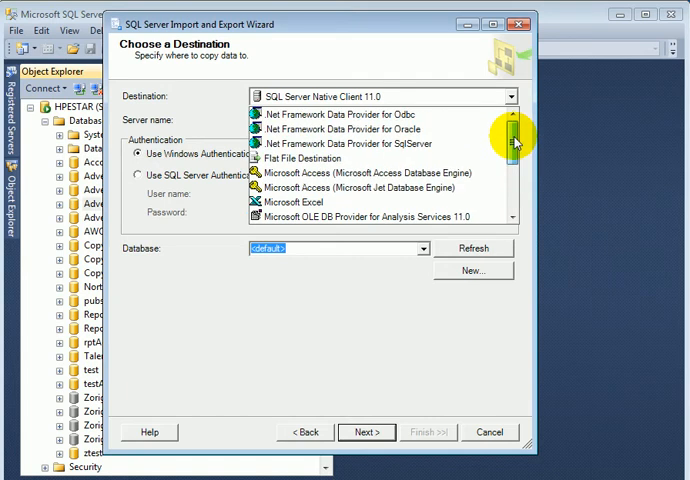
click(296, 200)
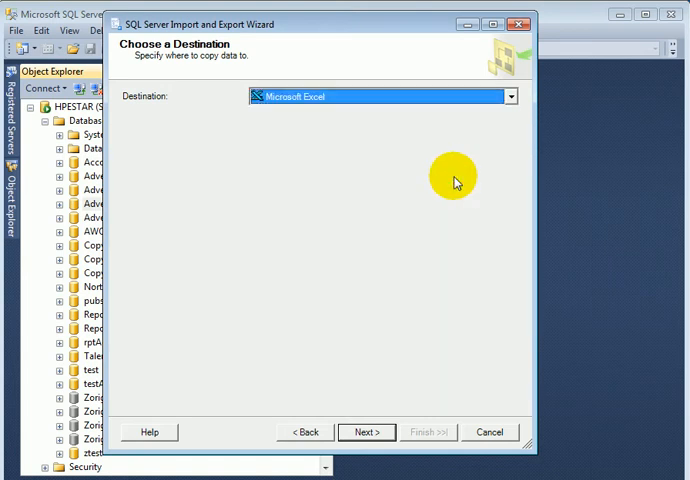
mouse_move(390, 180)
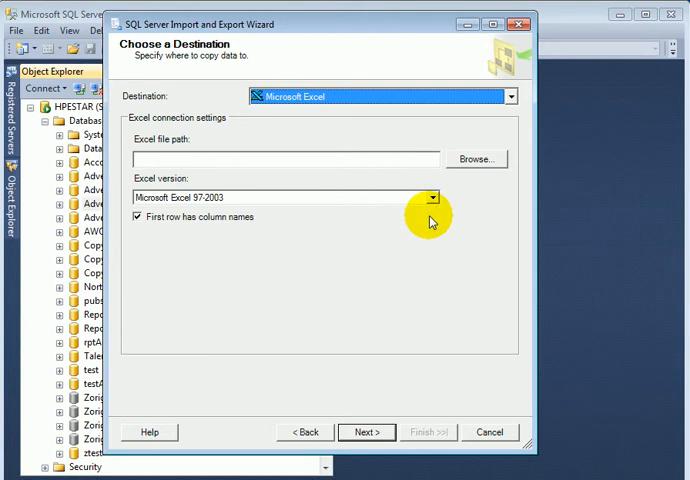
click(432, 196)
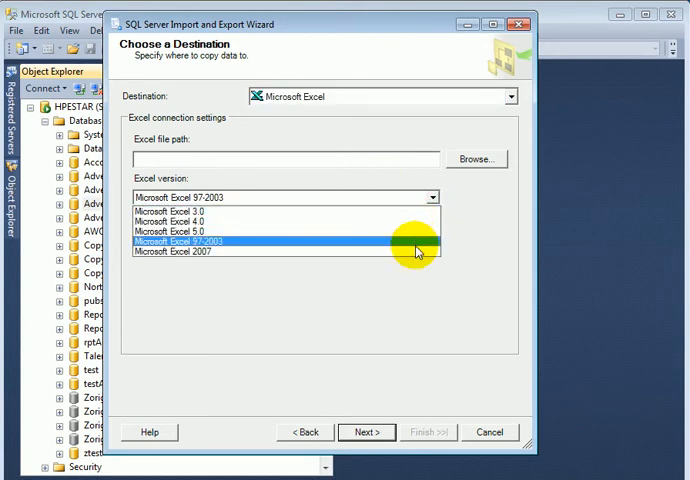
click(176, 252)
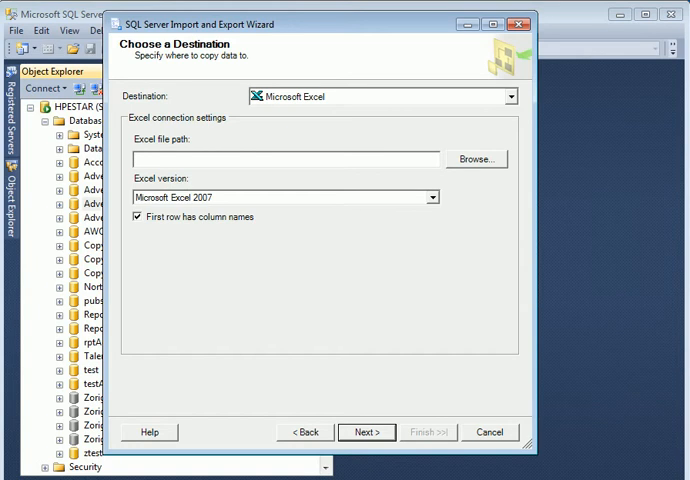
text(f:\temp\excel\poh.xlsx)
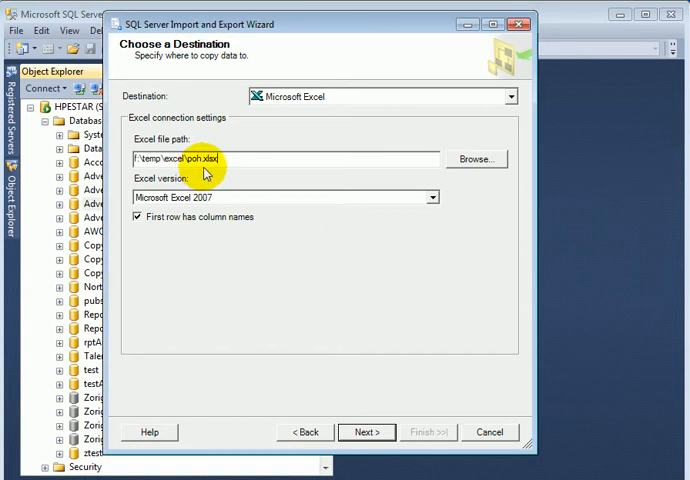
mouse_move(444, 272)
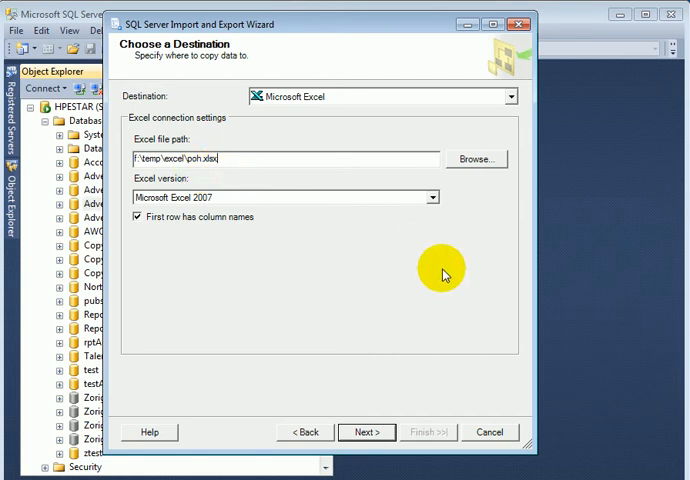
mouse_move(184, 228)
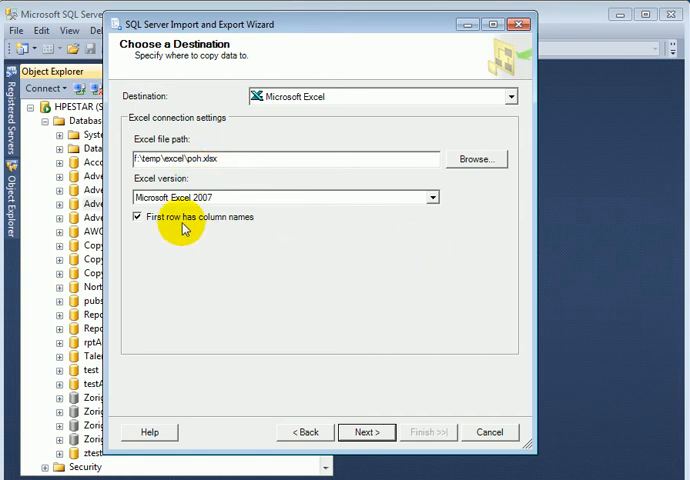
mouse_move(354, 400)
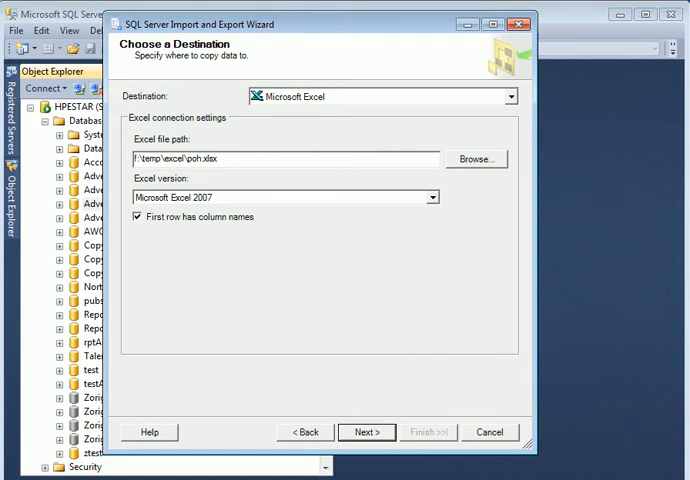
click(368, 432)
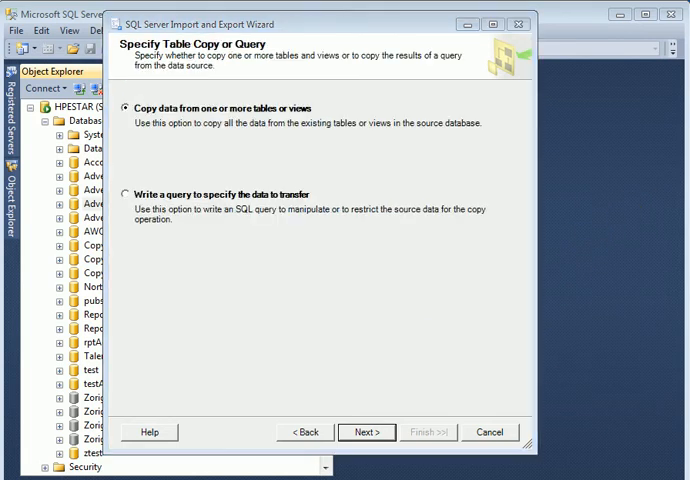
mouse_move(128, 162)
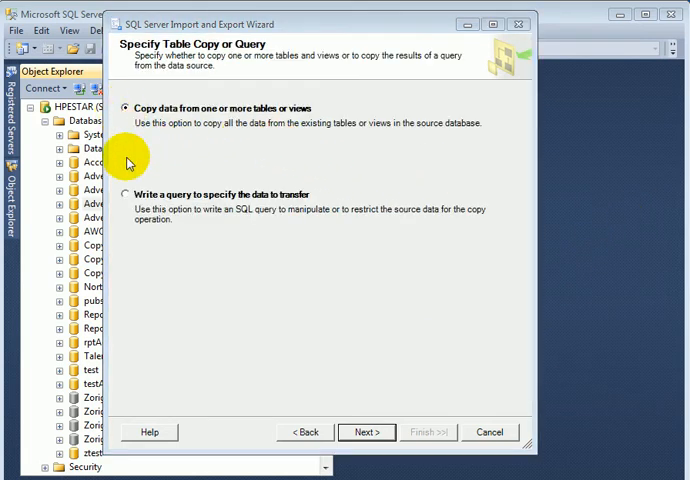
mouse_move(248, 136)
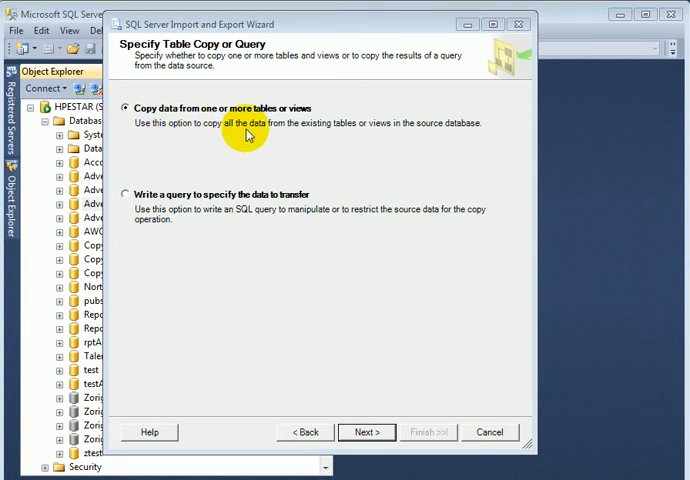
mouse_move(280, 224)
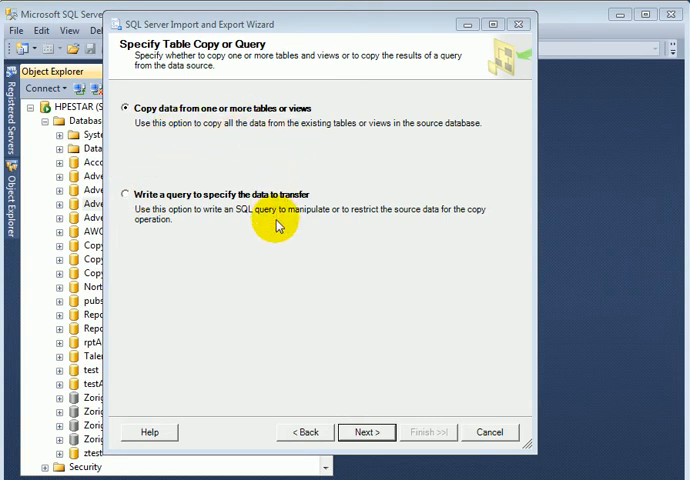
mouse_move(278, 242)
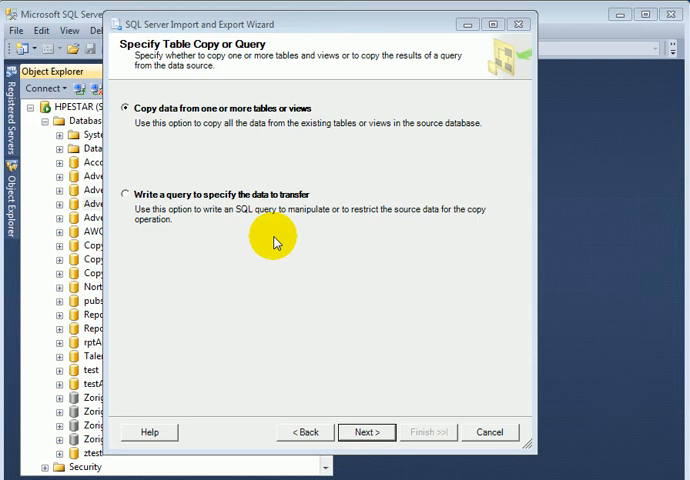
mouse_move(262, 232)
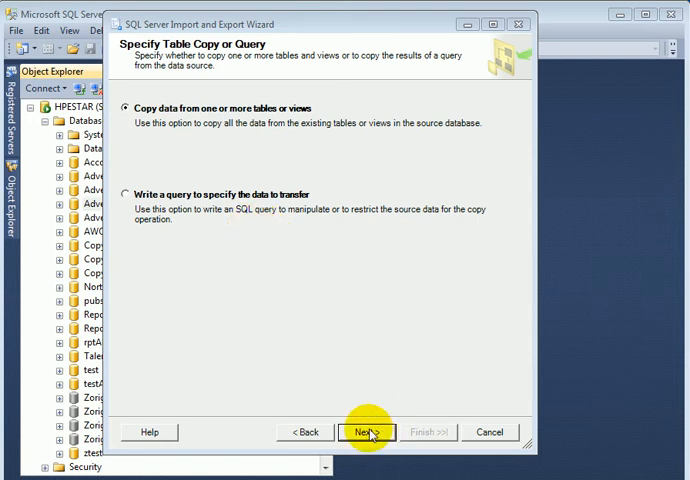
Step: Select [Purchasing].[PurchaseOrderHeader] as the source table to copy
click(368, 432)
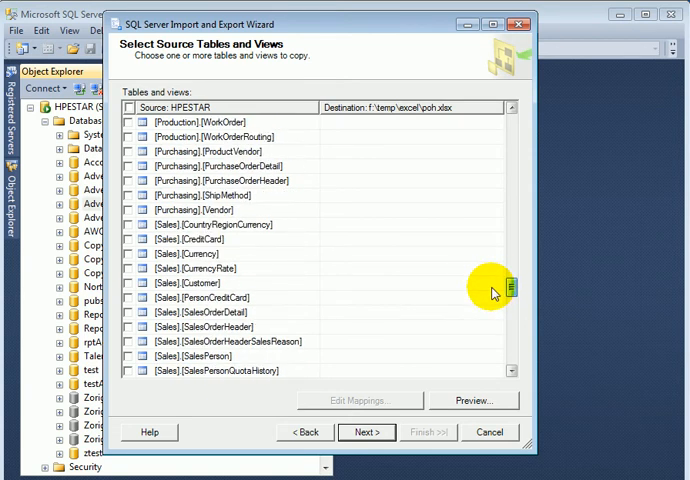
mouse_move(100, 190)
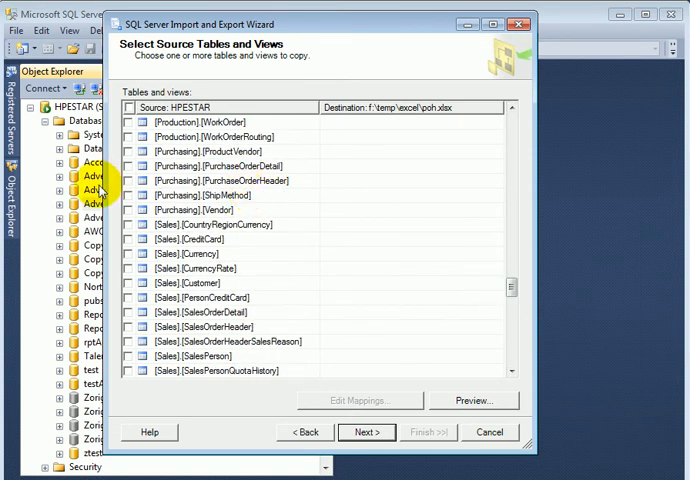
click(132, 180)
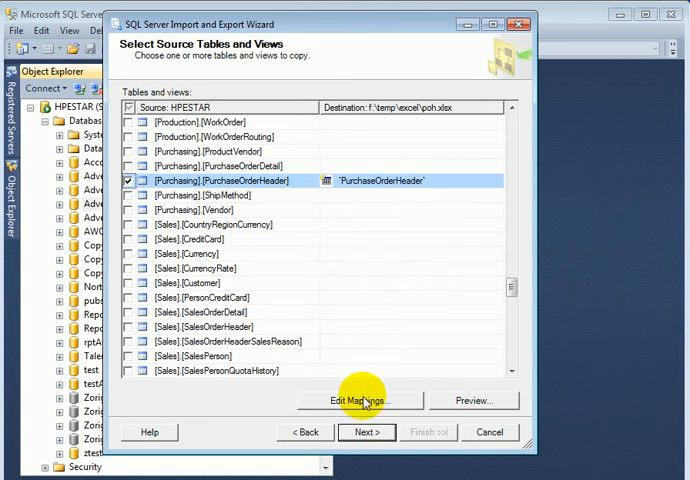
mouse_move(418, 412)
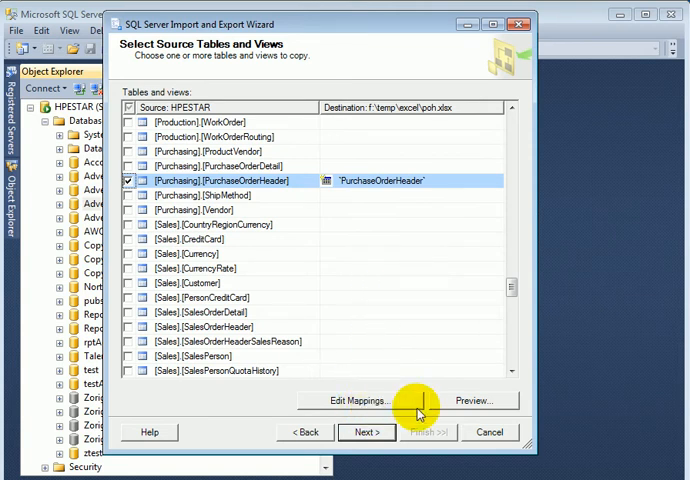
mouse_move(450, 408)
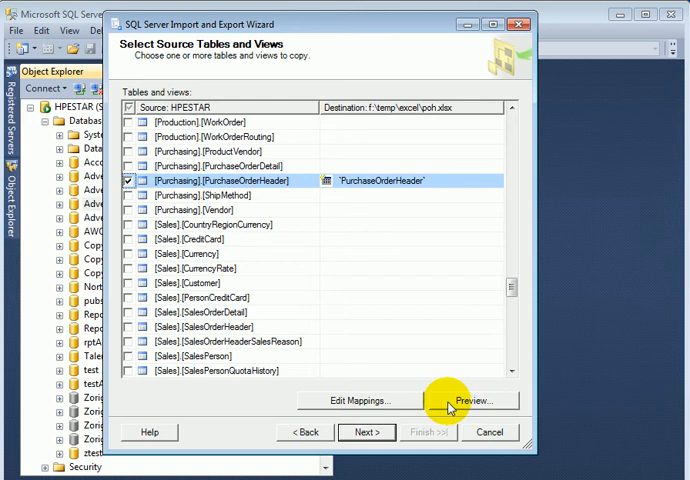
mouse_move(408, 404)
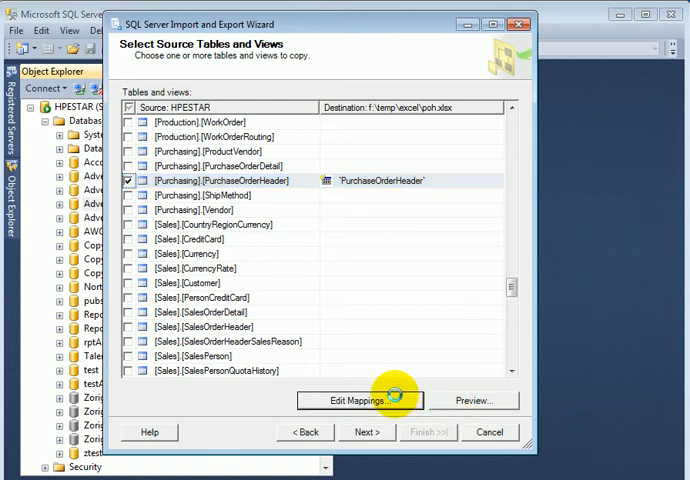
click(360, 400)
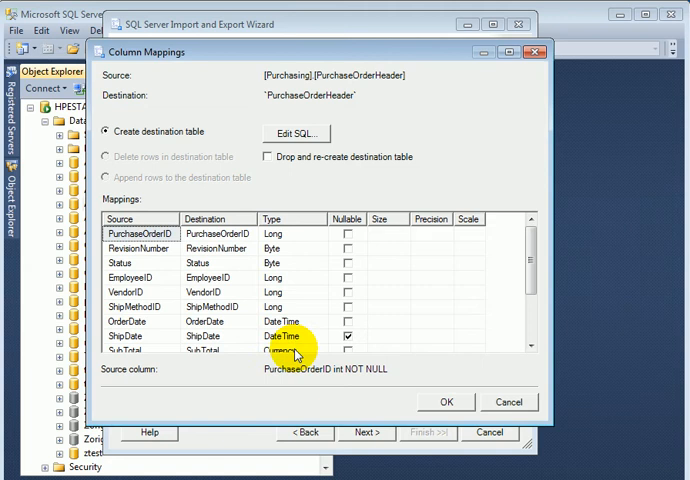
scroll(down, 3)
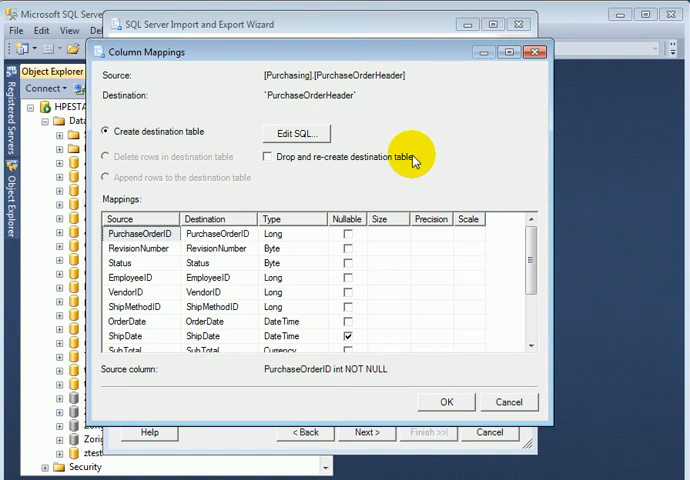
click(296, 132)
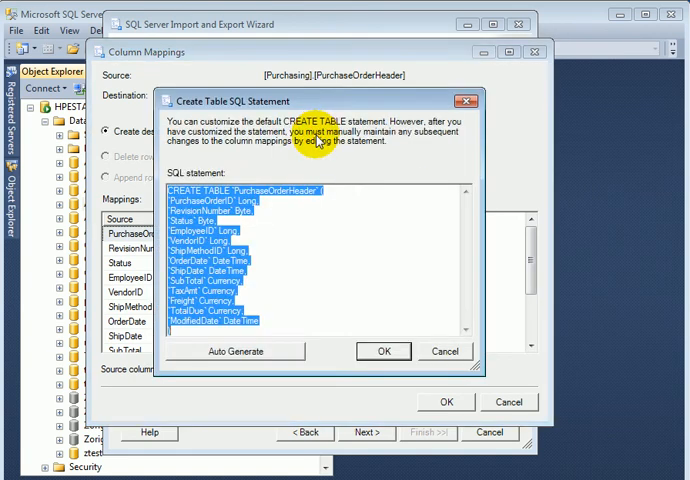
mouse_move(268, 252)
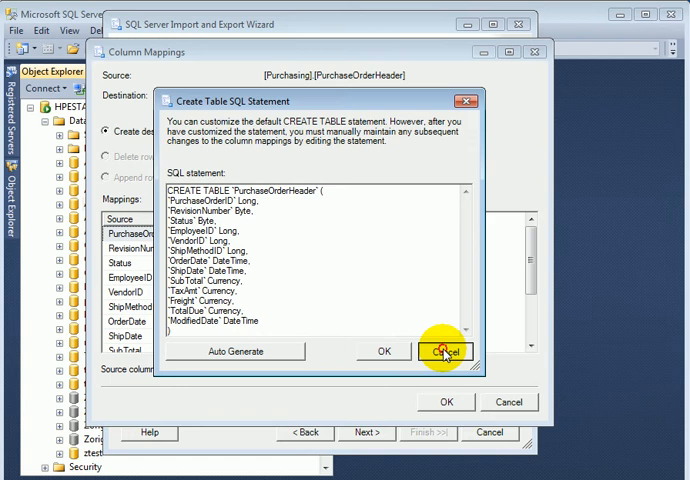
click(446, 352)
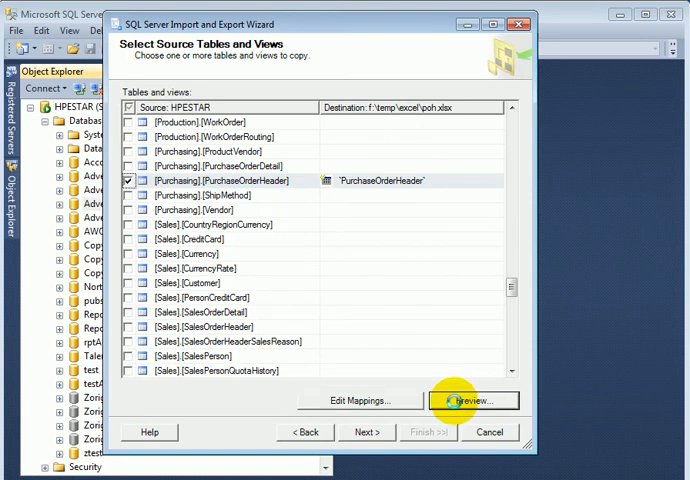
click(472, 400)
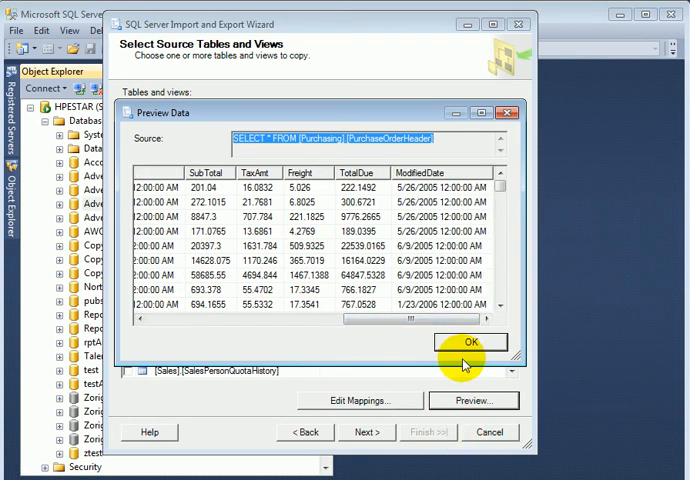
click(470, 342)
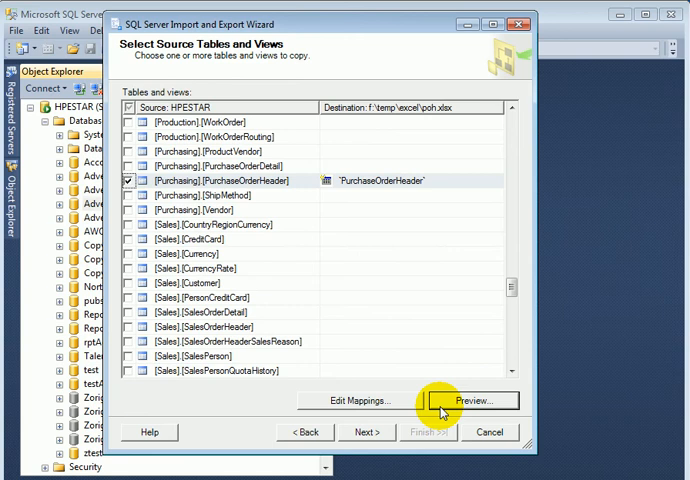
mouse_move(360, 432)
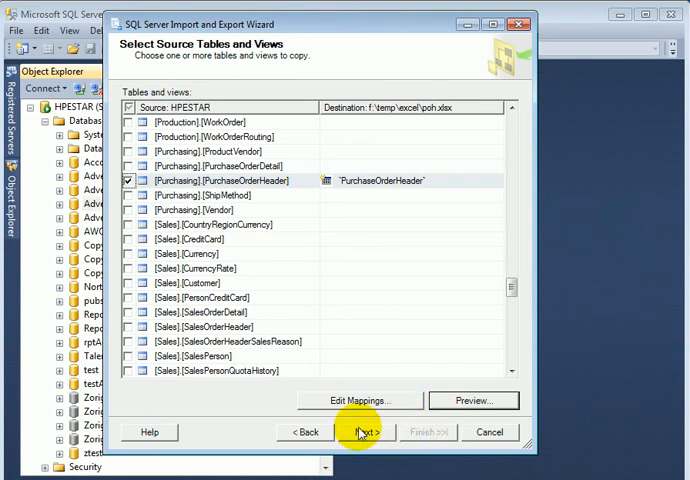
Step: Leave Save SSIS Package off with Run immediately on and reach the final summary
click(364, 432)
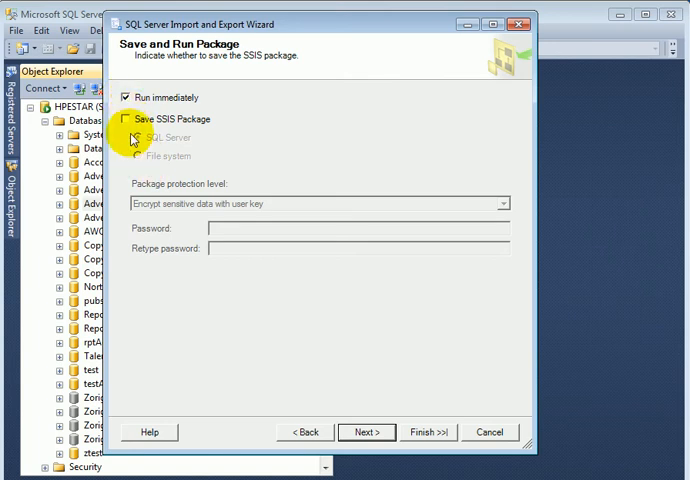
click(128, 118)
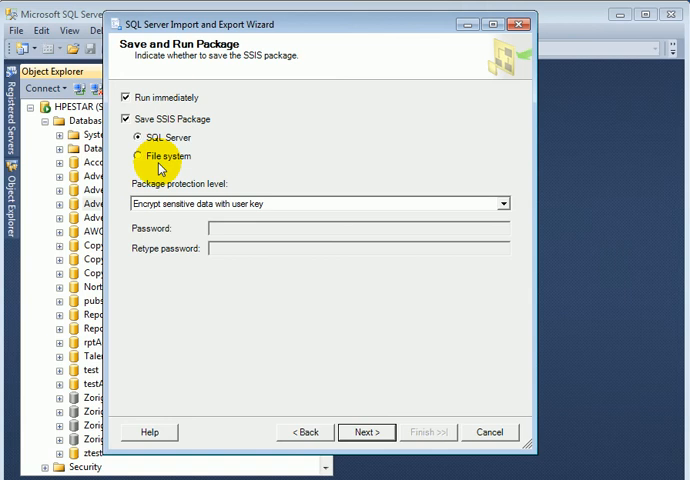
click(128, 118)
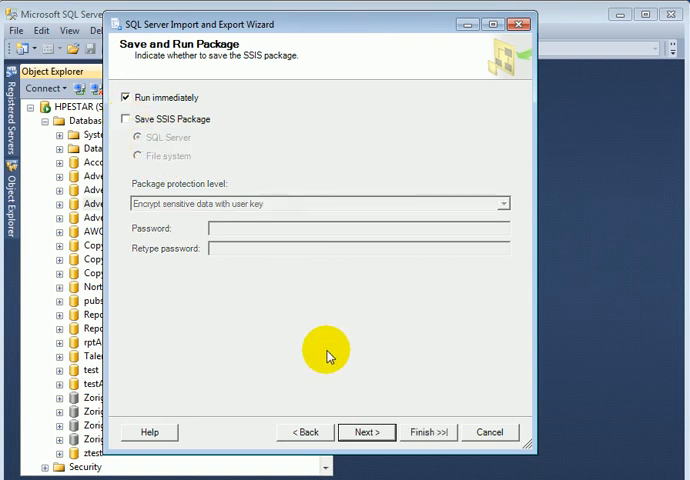
click(366, 432)
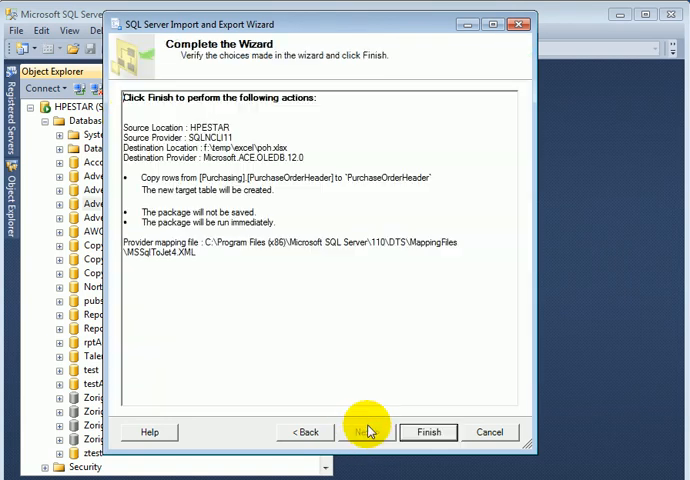
Step: Finish the wizard so the package runs, transferring 4012 rows, then close it
click(428, 432)
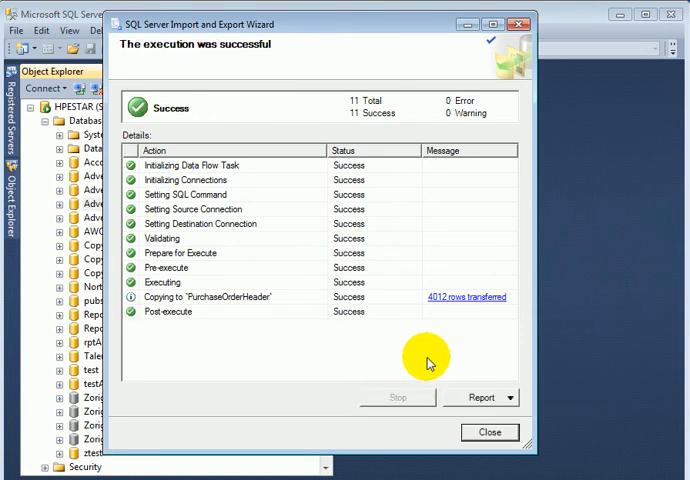
mouse_move(430, 316)
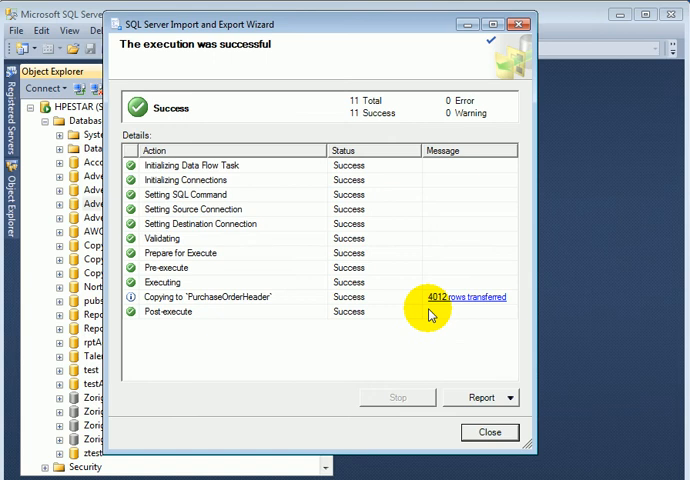
mouse_move(440, 324)
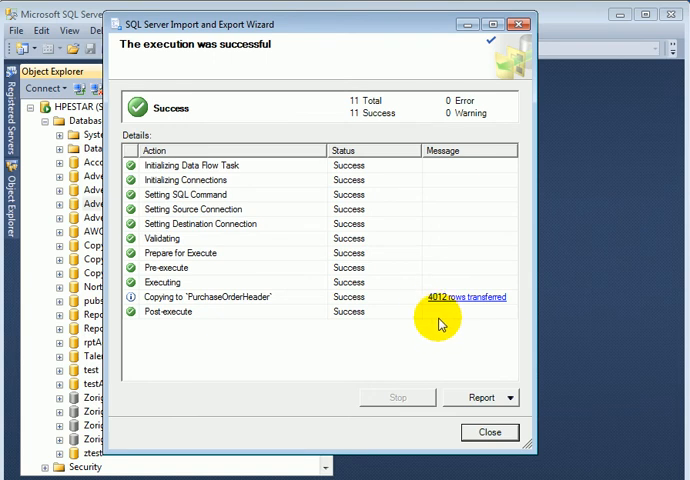
mouse_move(458, 330)
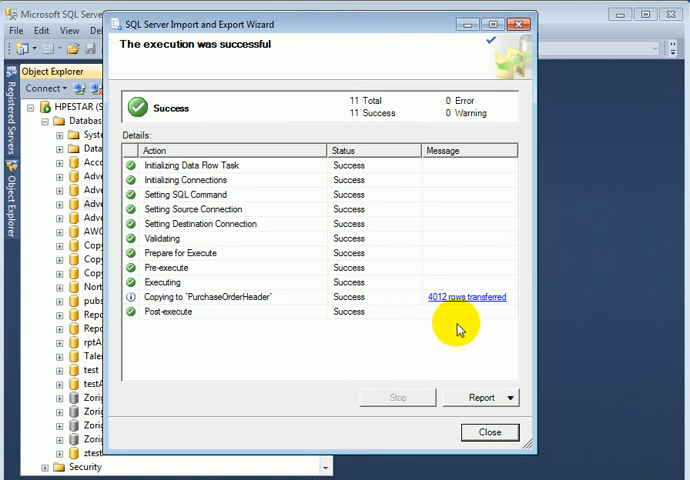
click(490, 432)
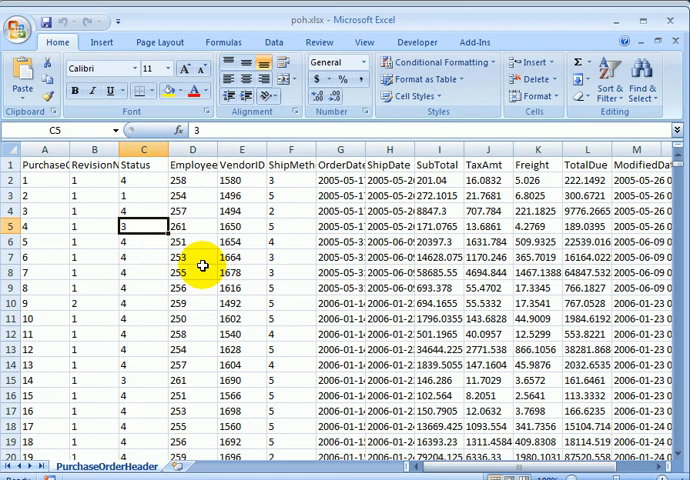
mouse_move(292, 240)
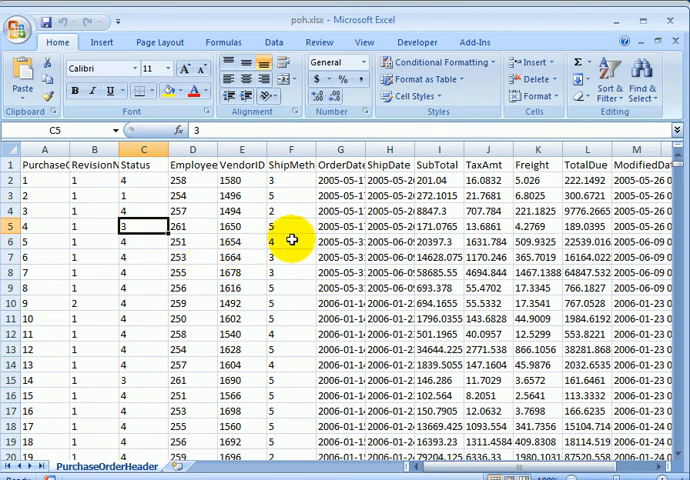
mouse_move(312, 218)
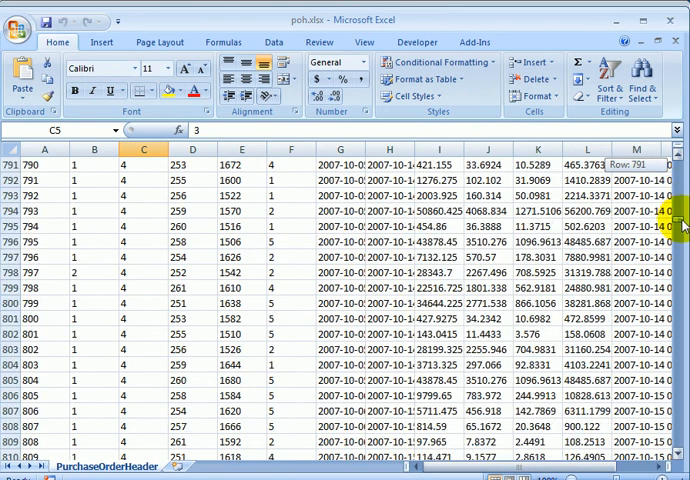
Step: Scroll down the PurchaseOrderHeader sheet in poh.xlsx to review the exported rows
scroll(down, 3)
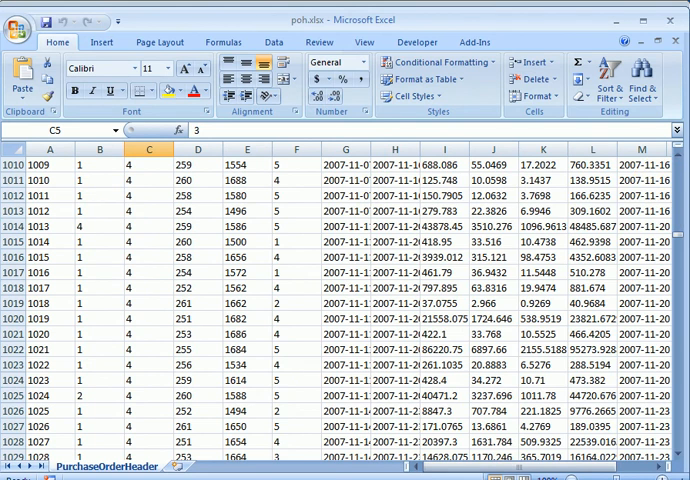